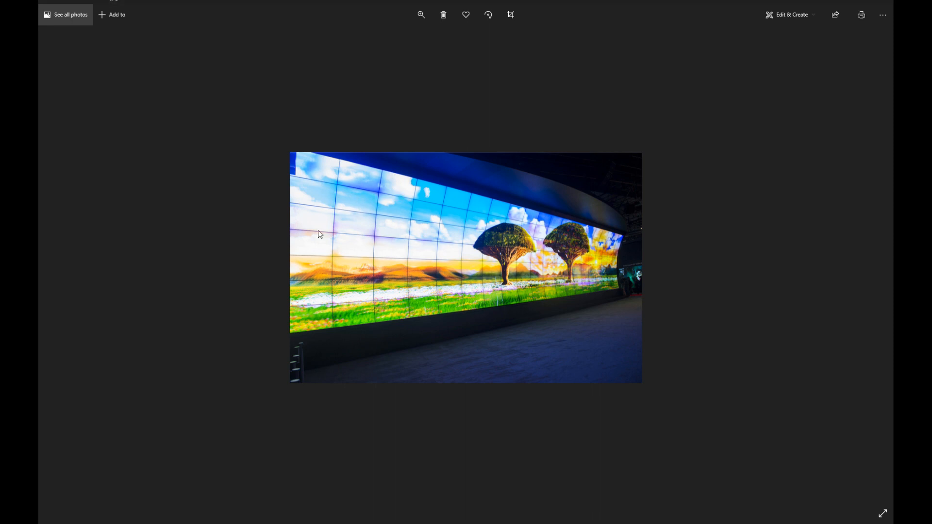
{"action": "mouse_move", "coordinate": [316, 214]}
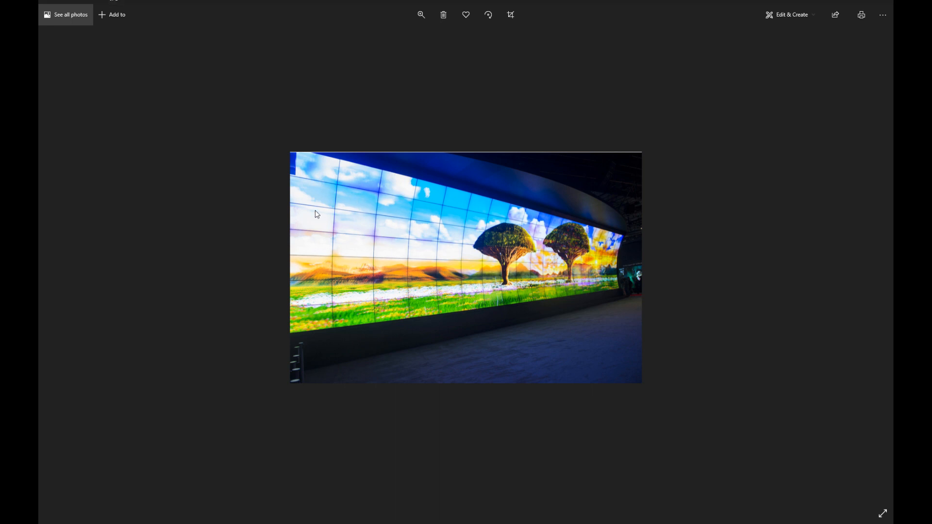
{"action": "mouse_move", "coordinate": [338, 281]}
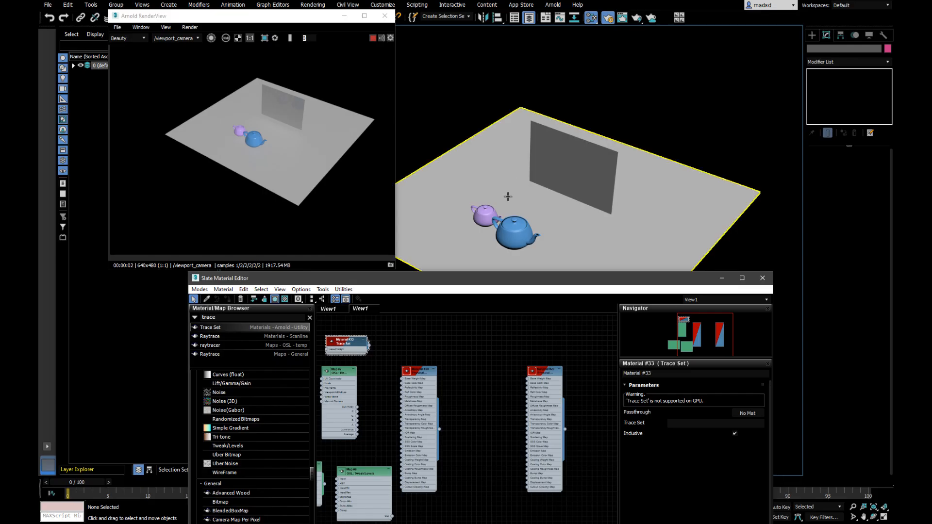
Step: Add an Arnold Light to the viewport with Emit Light From Type set to Mesh
{"action": "left_click", "coordinate": [571, 166]}
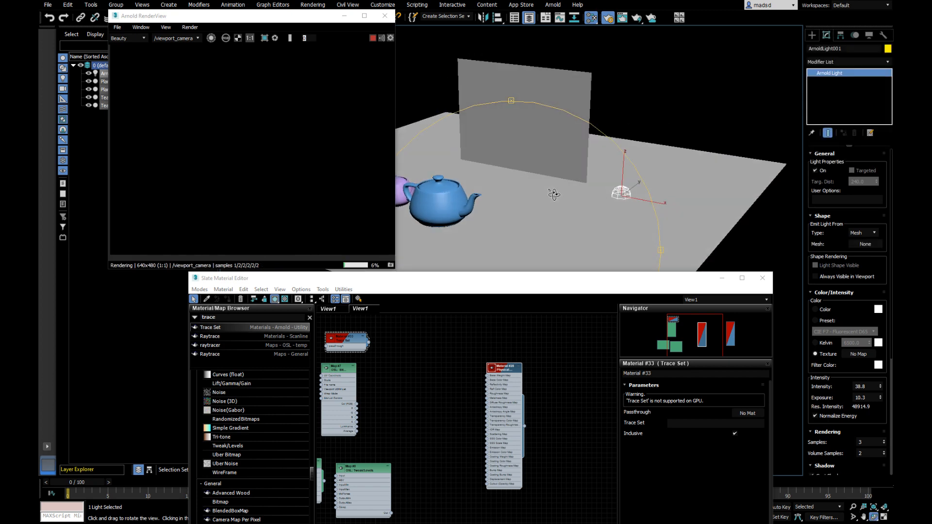
Step: Pick Plane002 as the Arnold light's emitting mesh, then reselect the light
{"action": "left_click_drag", "start_coordinate": [552, 194], "coordinate": [541, 204]}
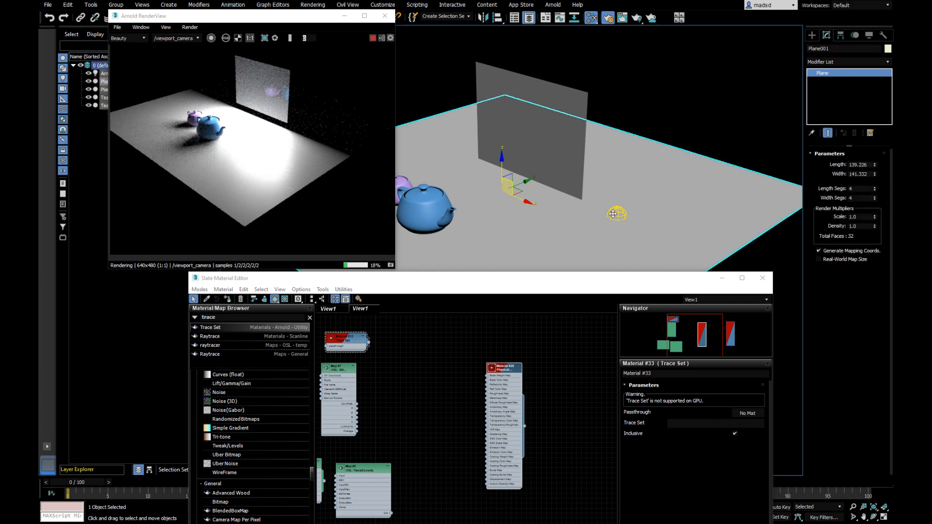
{"action": "left_click", "coordinate": [616, 213]}
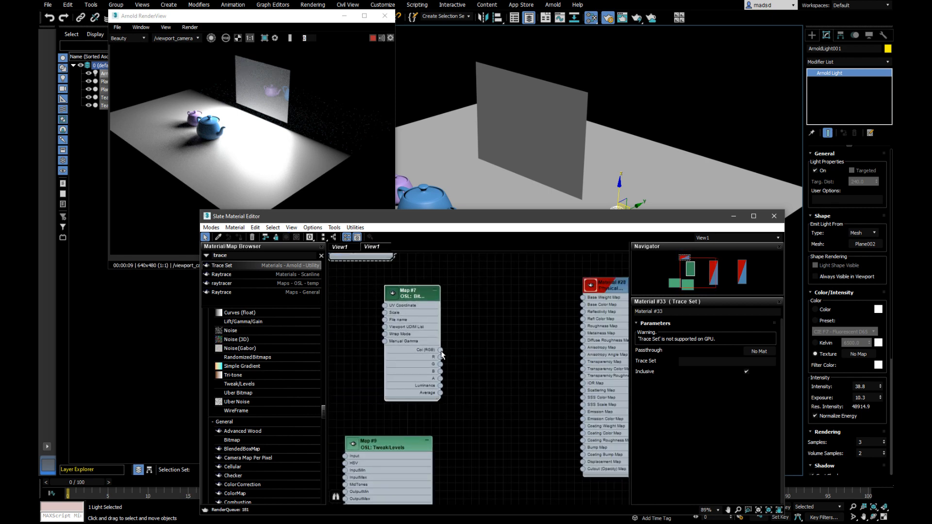
Step: Wire Map #7's Col (RGB) output into the upright plane's Physical Material
{"action": "left_click_drag", "start_coordinate": [440, 350], "coordinate": [594, 352]}
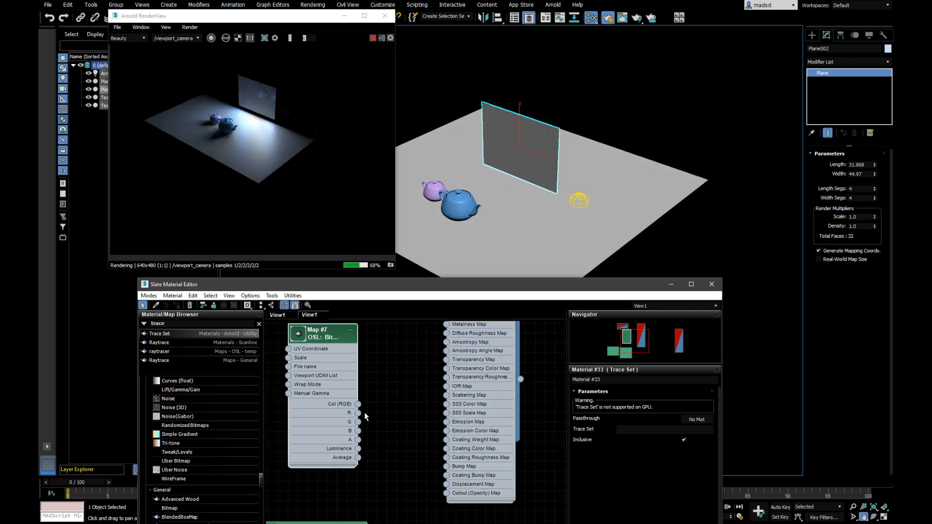
{"action": "left_click_drag", "start_coordinate": [358, 404], "coordinate": [446, 430]}
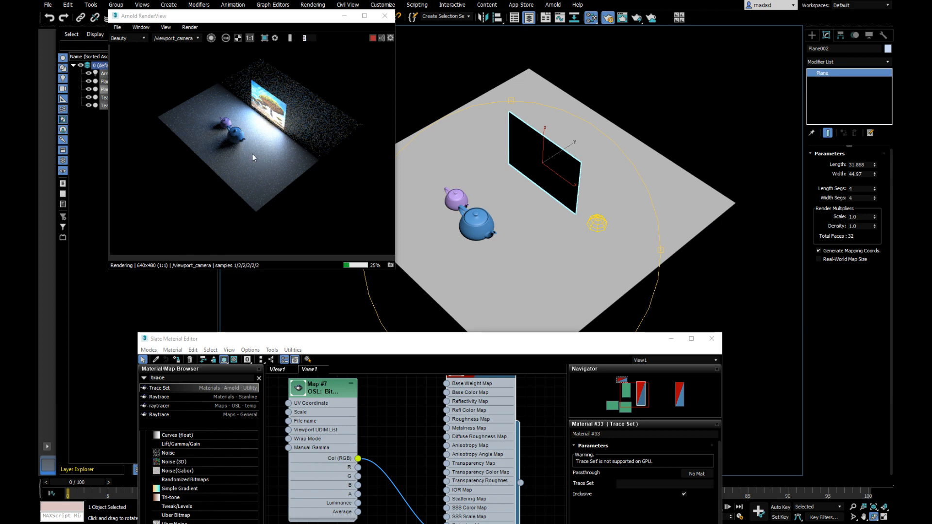
{"action": "mouse_move", "coordinate": [244, 180]}
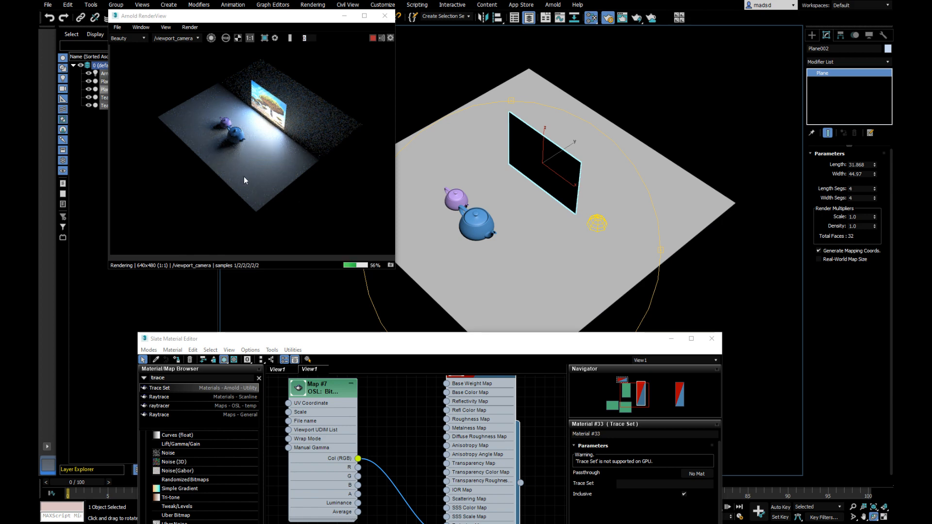
{"action": "mouse_move", "coordinate": [280, 214]}
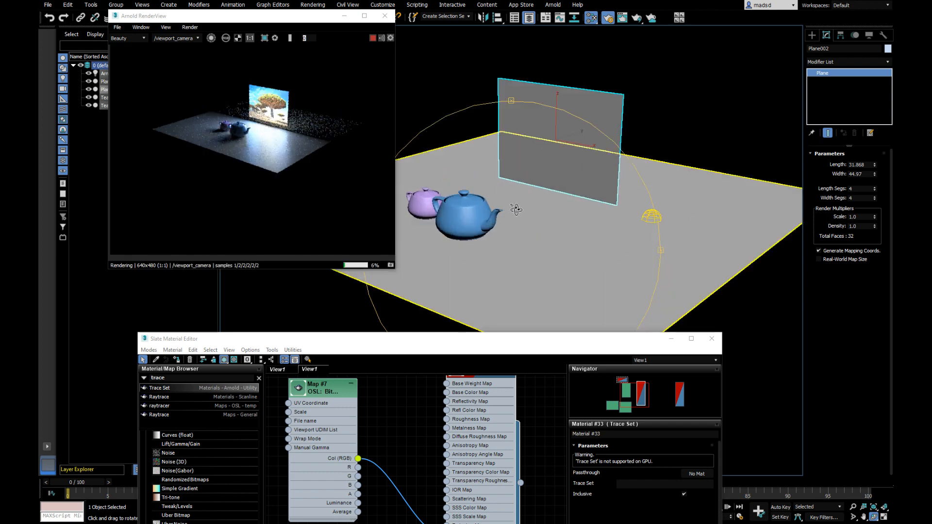
Step: Feed Map #7 into the light's Texture and Emission Color through a Ray Switch RGBA, with On unchecked
{"action": "left_click_drag", "start_coordinate": [516, 208], "coordinate": [540, 235]}
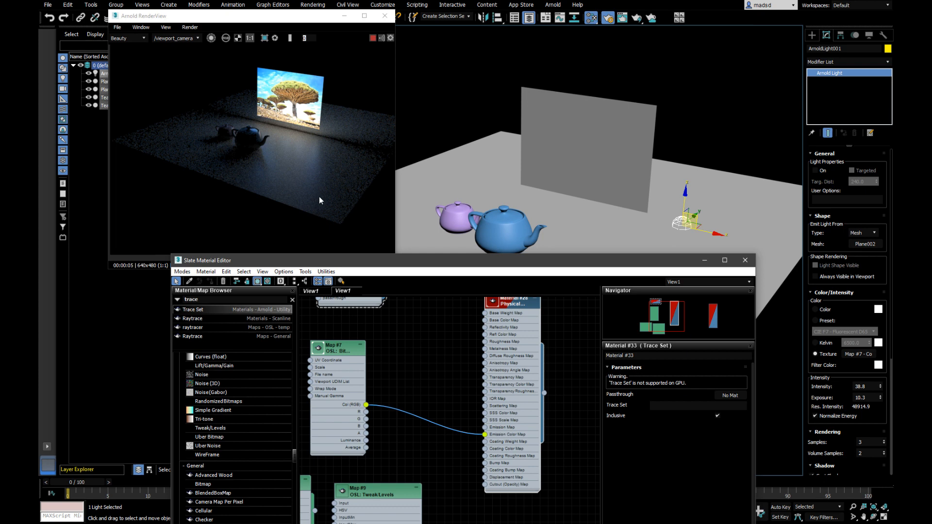
{"action": "mouse_move", "coordinate": [304, 159]}
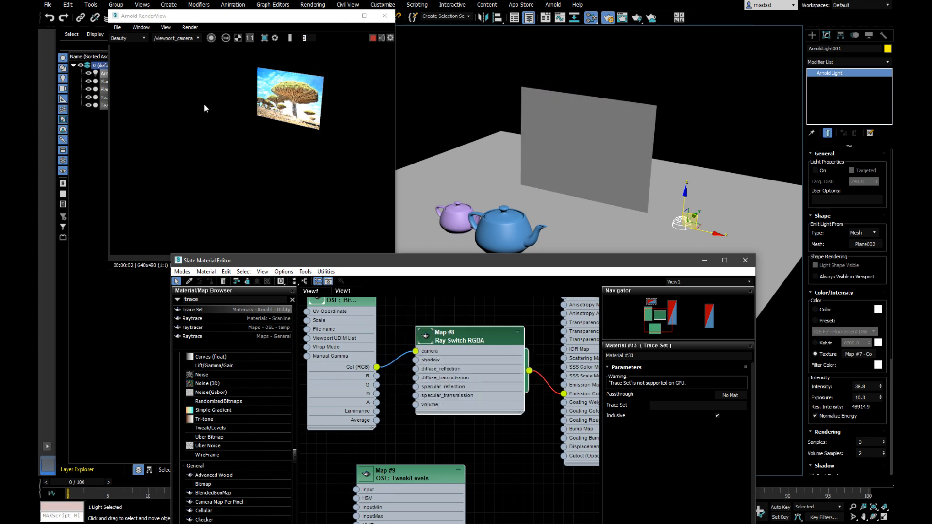
Step: Insert an OSL Tweak/Levels node between the tree image and the Ray Switch, adjusting its HSV value
{"action": "left_click", "coordinate": [505, 225]}
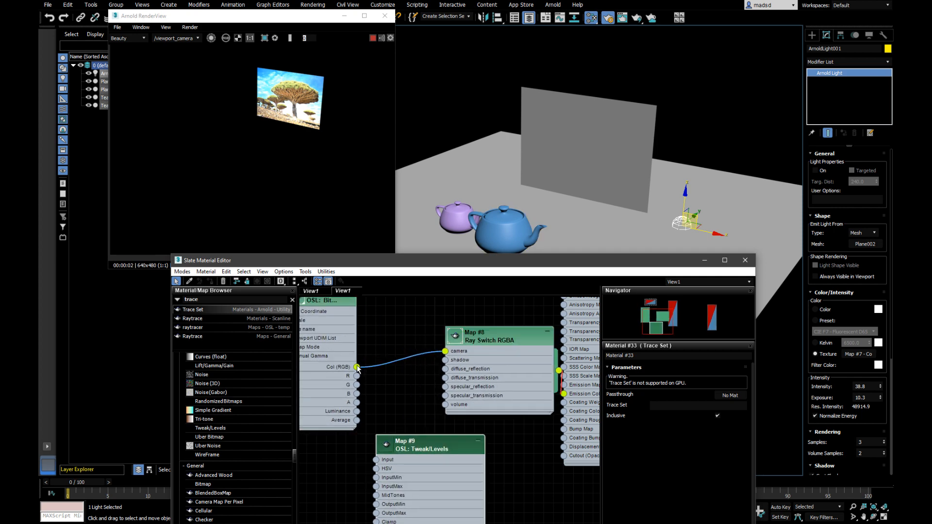
{"action": "left_click_drag", "start_coordinate": [405, 445], "coordinate": [381, 404]}
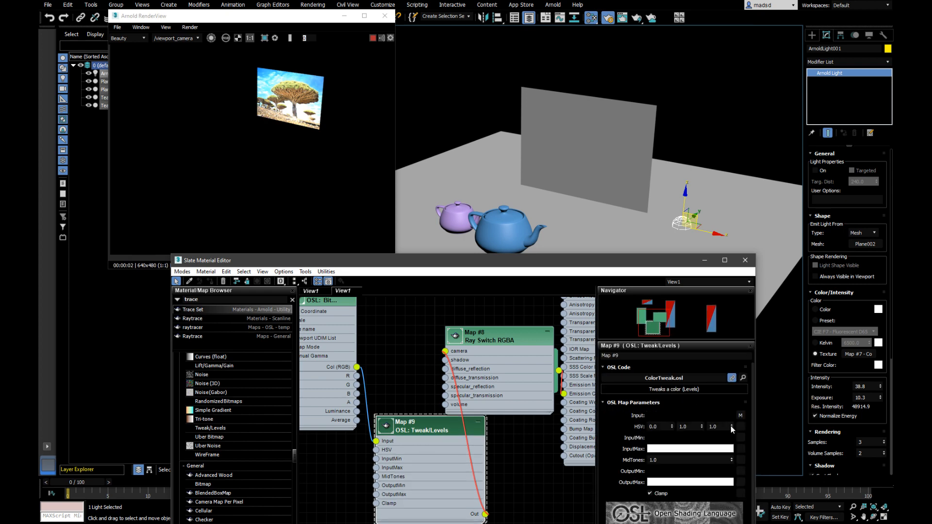
{"action": "left_click", "coordinate": [728, 423]}
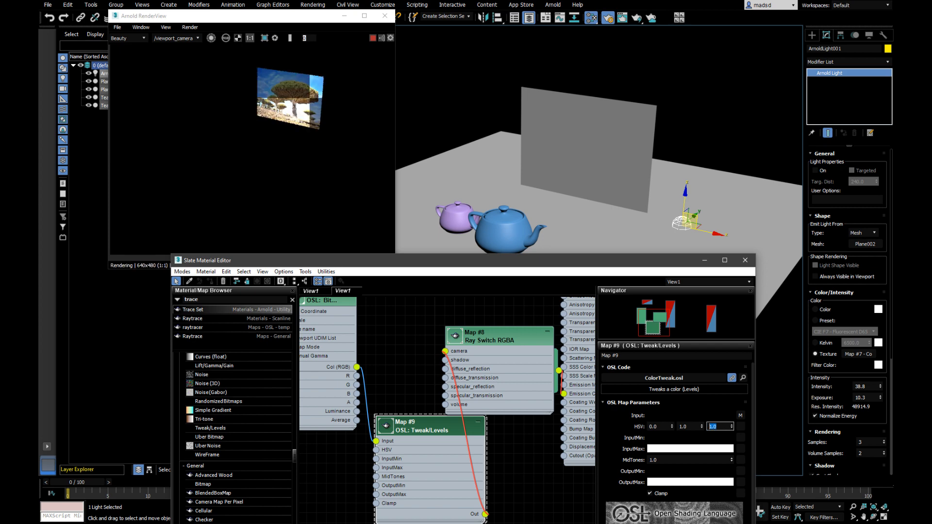
{"action": "left_click", "coordinate": [554, 159]}
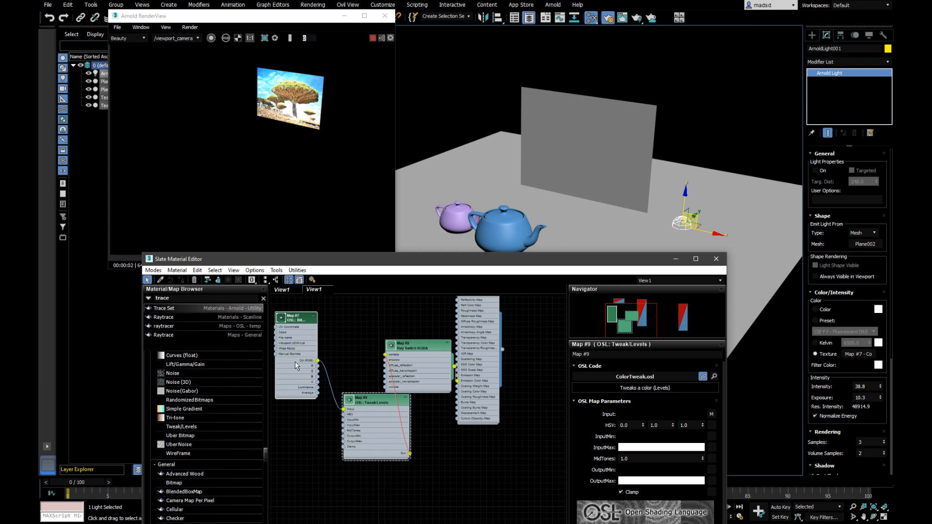
{"action": "left_click_drag", "start_coordinate": [375, 399], "coordinate": [346, 411]}
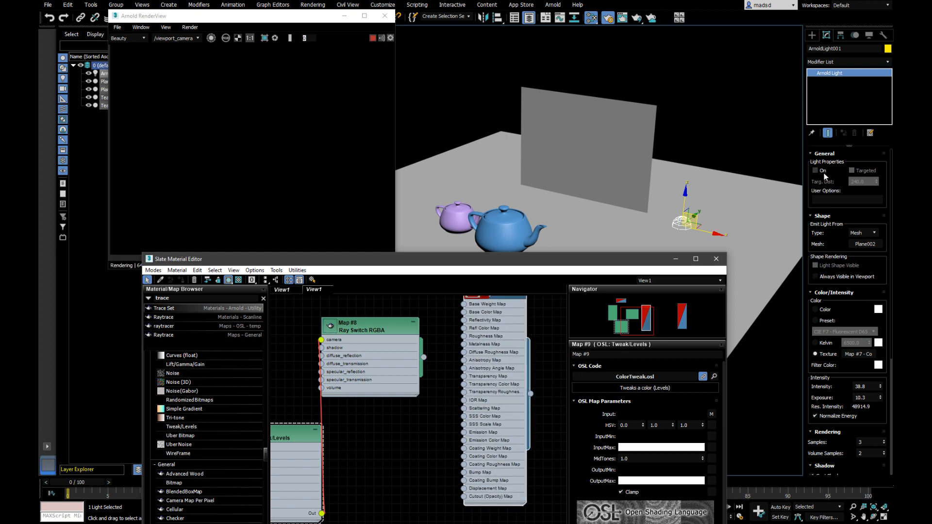
Step: Switch the Arnold light back on so the floor and teapots are lit again
{"action": "left_click", "coordinate": [814, 172]}
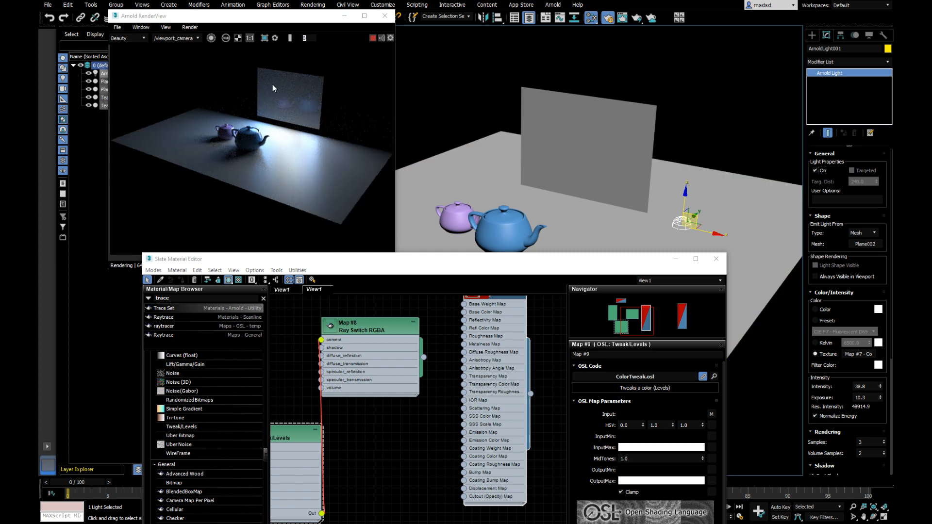
{"action": "mouse_move", "coordinate": [264, 145]}
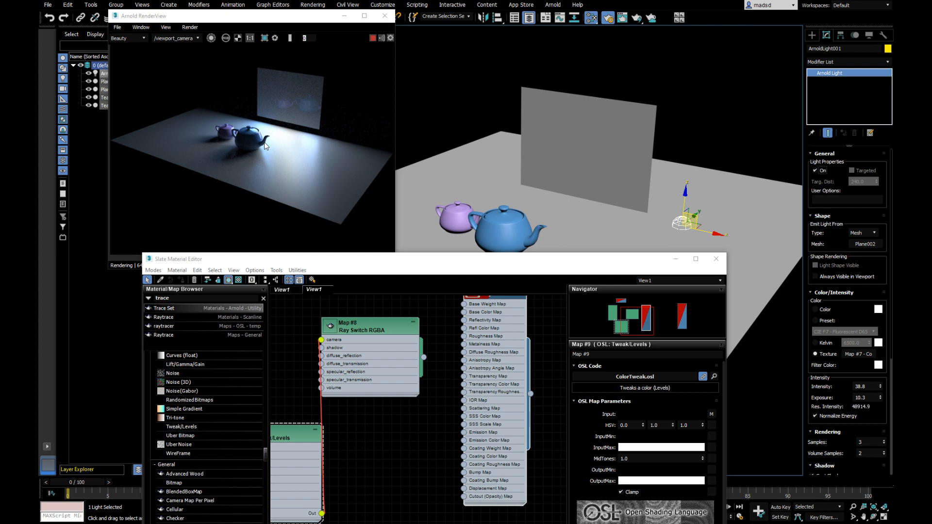
{"action": "mouse_move", "coordinate": [285, 100]}
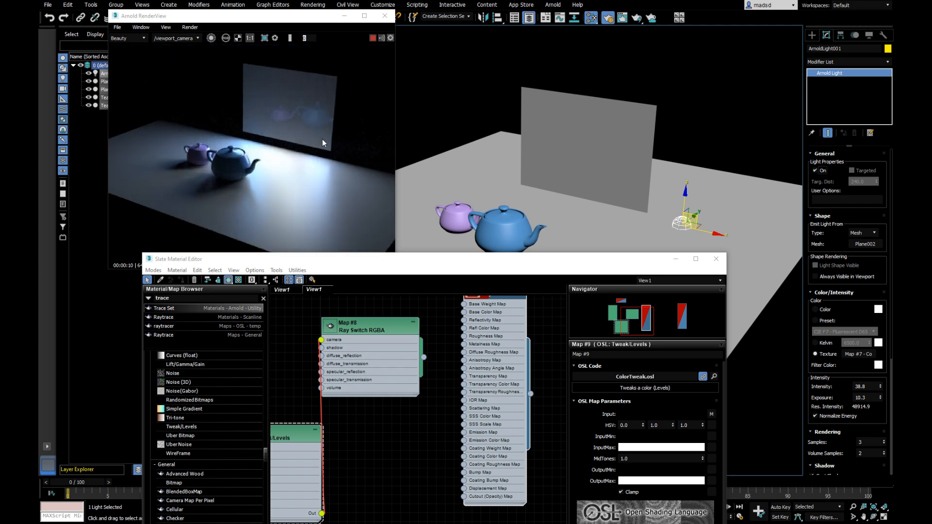
{"action": "mouse_move", "coordinate": [280, 173]}
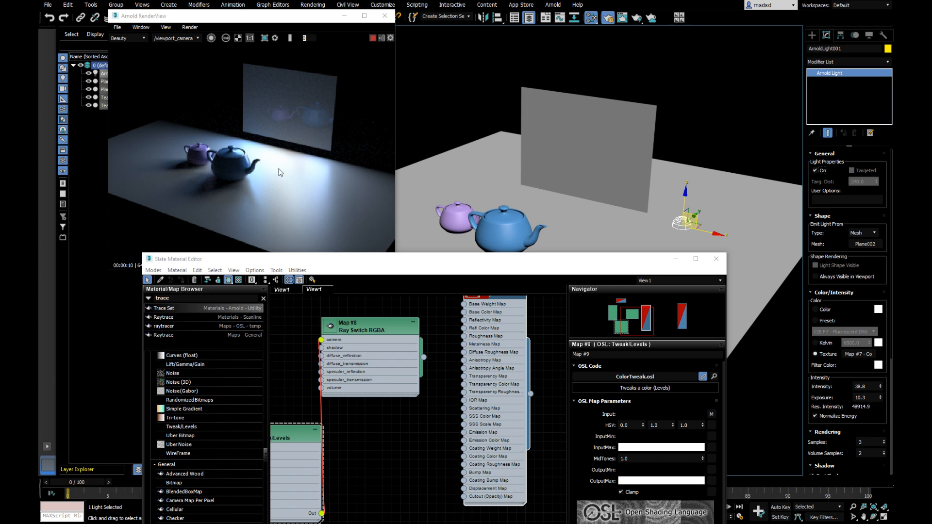
{"action": "mouse_move", "coordinate": [202, 172]}
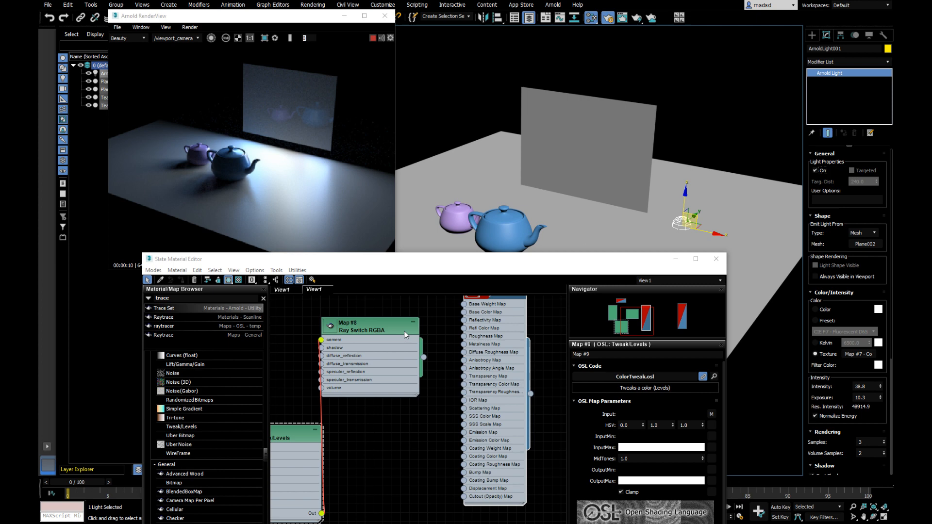
{"action": "mouse_move", "coordinate": [513, 265]}
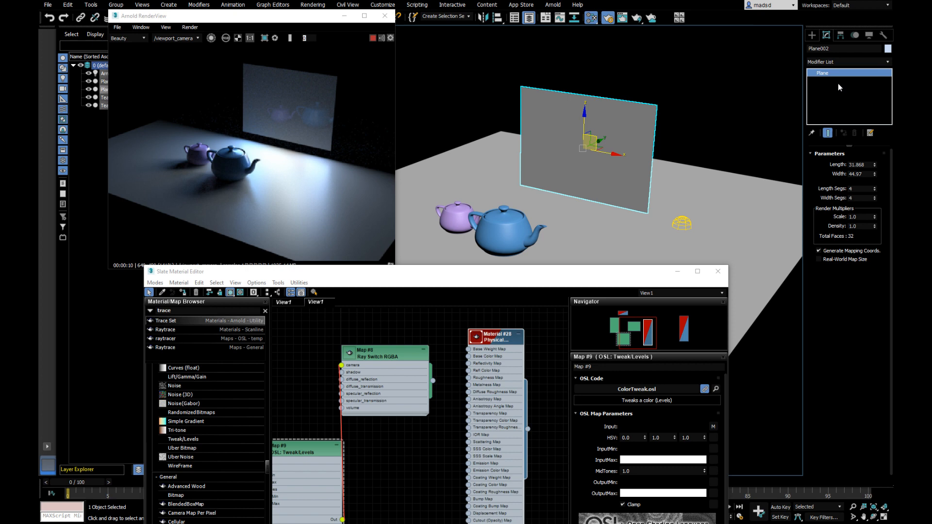
Step: Add an Arnold Properties modifier to the wall plane with trace set 'wall'
{"action": "left_click", "coordinate": [846, 61]}
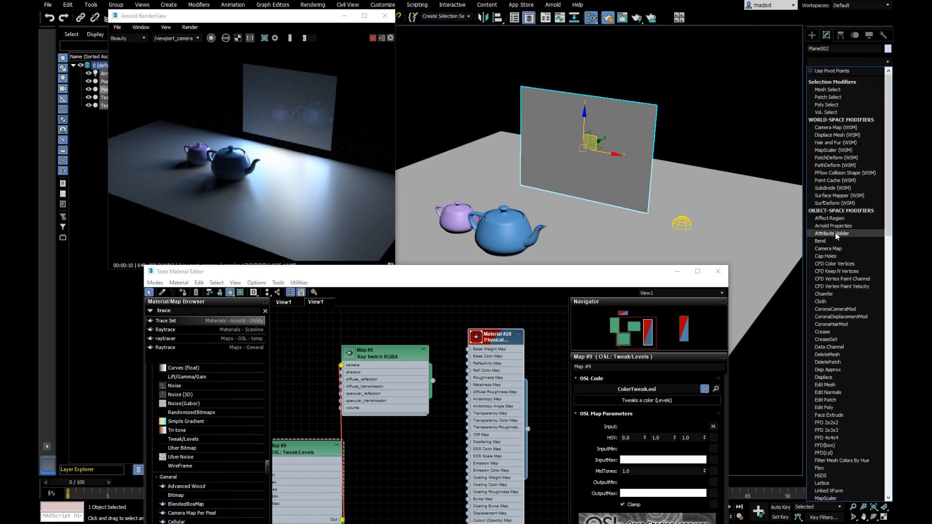
{"action": "left_click", "coordinate": [833, 225]}
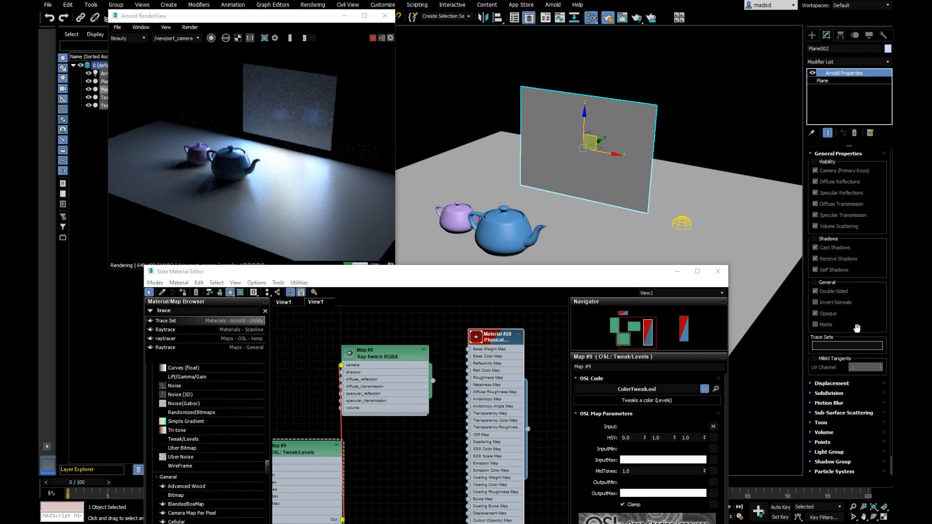
{"action": "type", "text": "wall"}
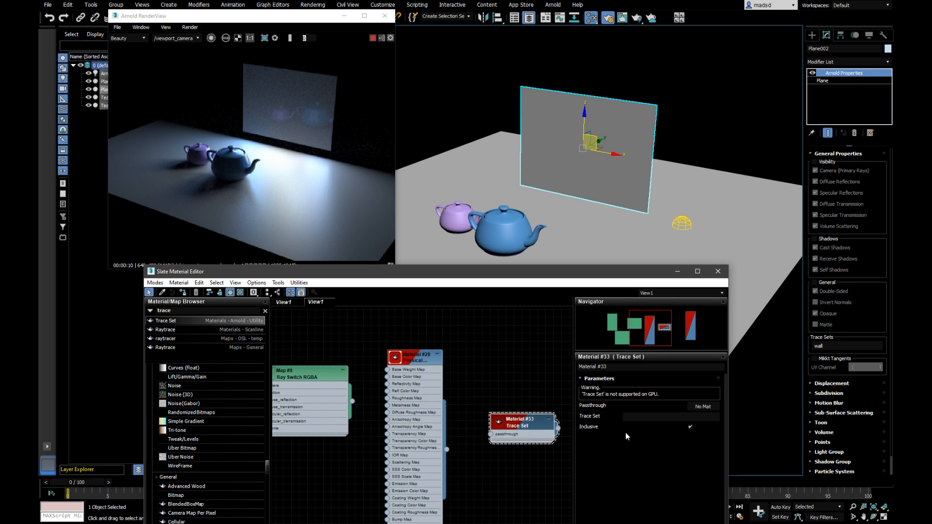
Step: Set the Trace Set node to 'wall' and wire the Physical material into its passthrough
{"action": "type", "text": "wall"}
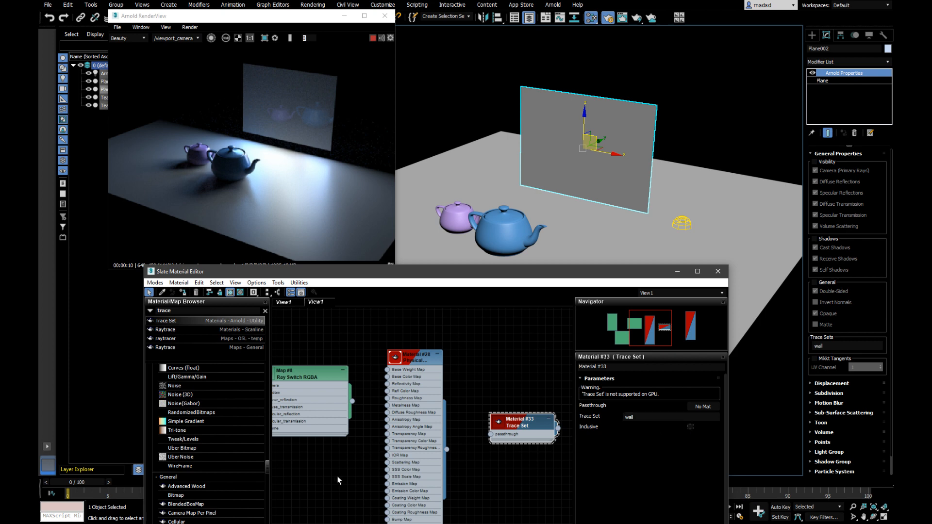
{"action": "left_click_drag", "start_coordinate": [446, 449], "coordinate": [481, 440]}
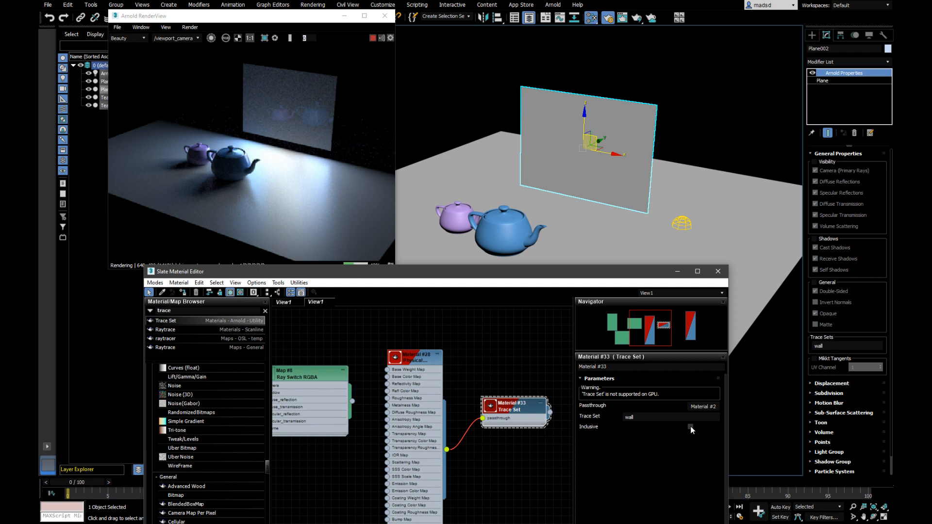
{"action": "mouse_move", "coordinate": [691, 428]}
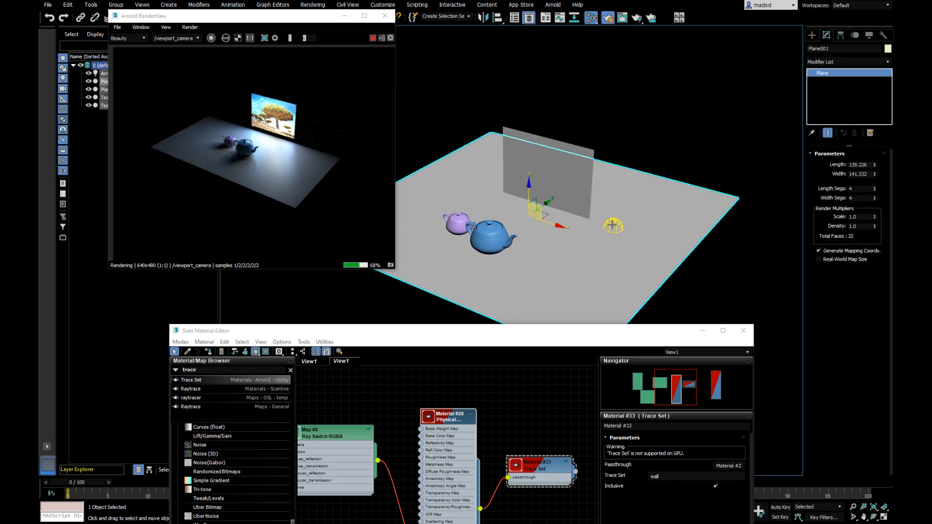
Step: Set the Arnold mesh light's Intensity to 0.0
{"action": "left_click", "coordinate": [612, 226]}
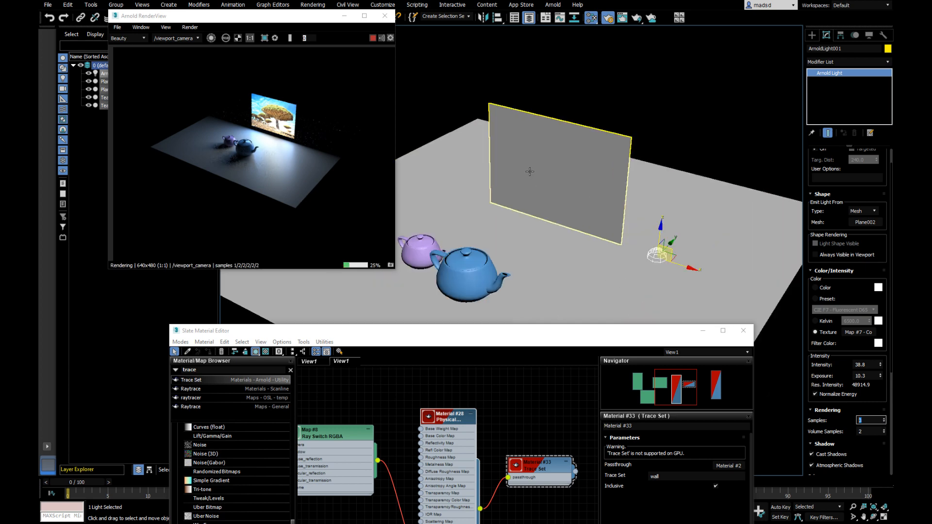
{"action": "left_click", "coordinate": [547, 172]}
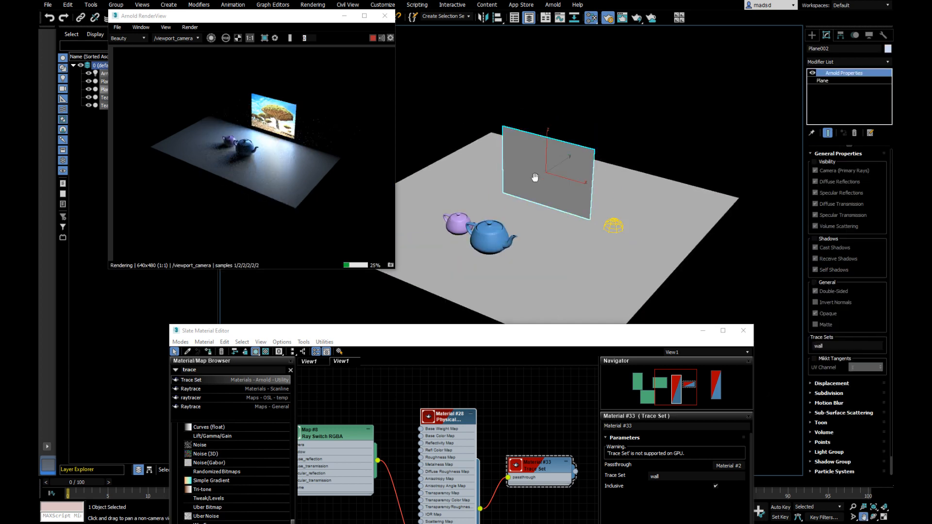
{"action": "left_click_drag", "start_coordinate": [535, 177], "coordinate": [574, 196]}
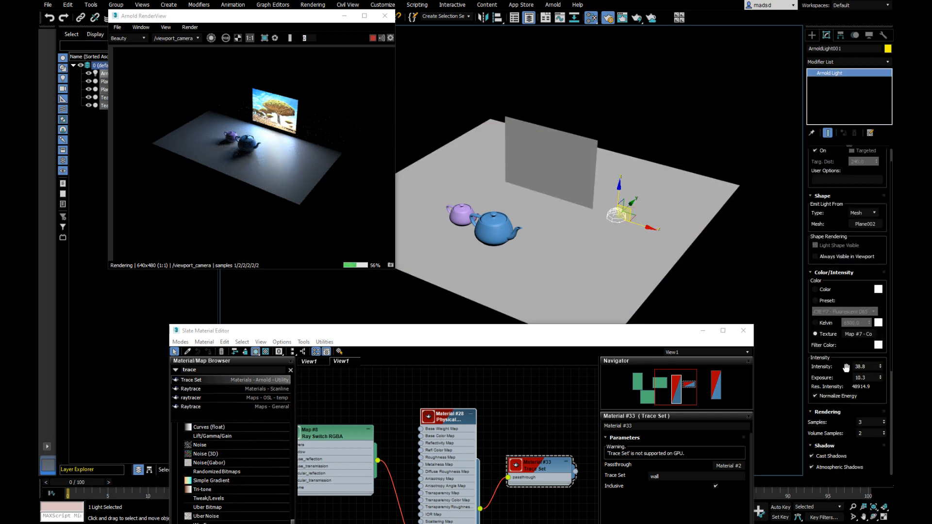
{"action": "type", "text": "0.0"}
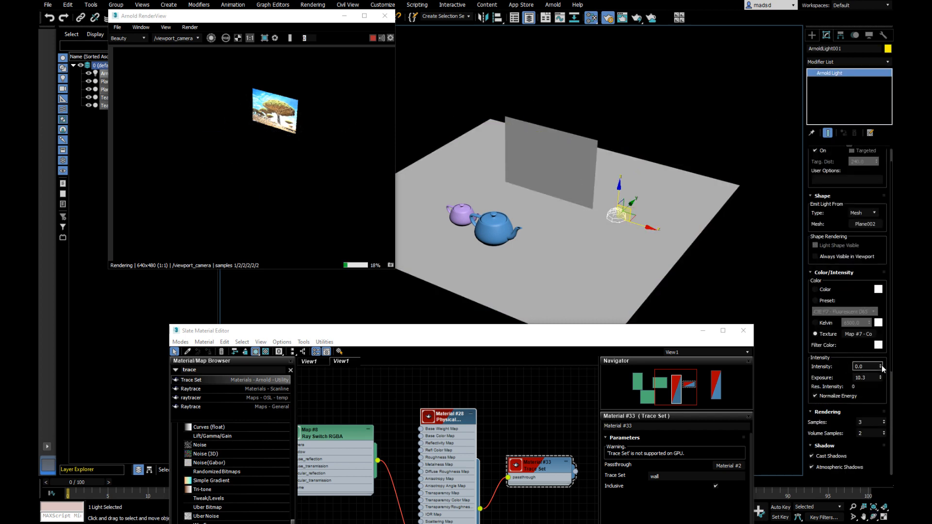
Step: Raise the Arnold light intensity back to 34.3, select the wall plane, and orbit the view
{"action": "left_click_drag", "start_coordinate": [881, 366], "coordinate": [881, 351]}
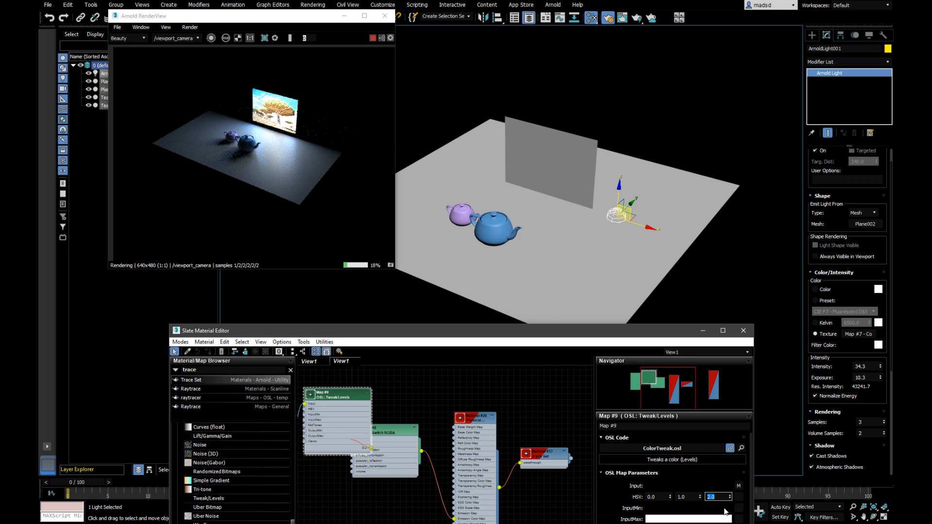
{"action": "left_click", "coordinate": [550, 160]}
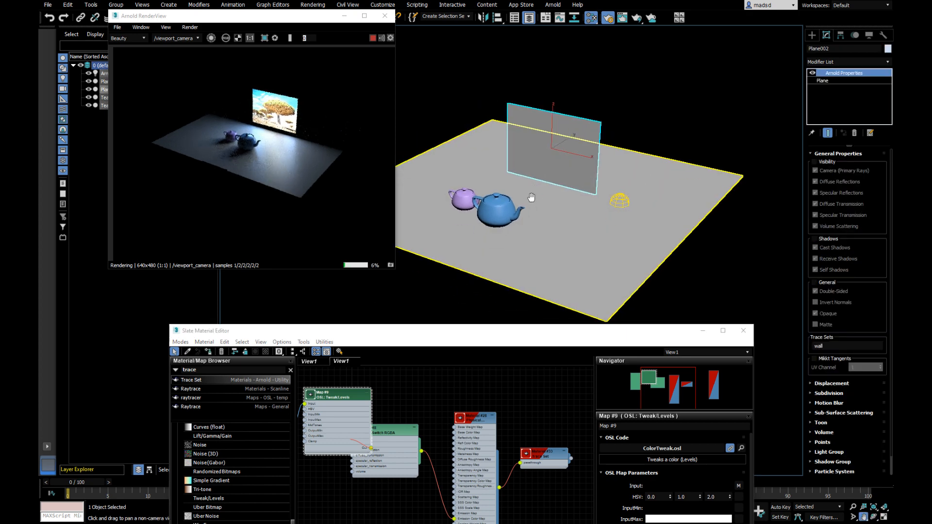
{"action": "left_click_drag", "start_coordinate": [532, 197], "coordinate": [543, 205]}
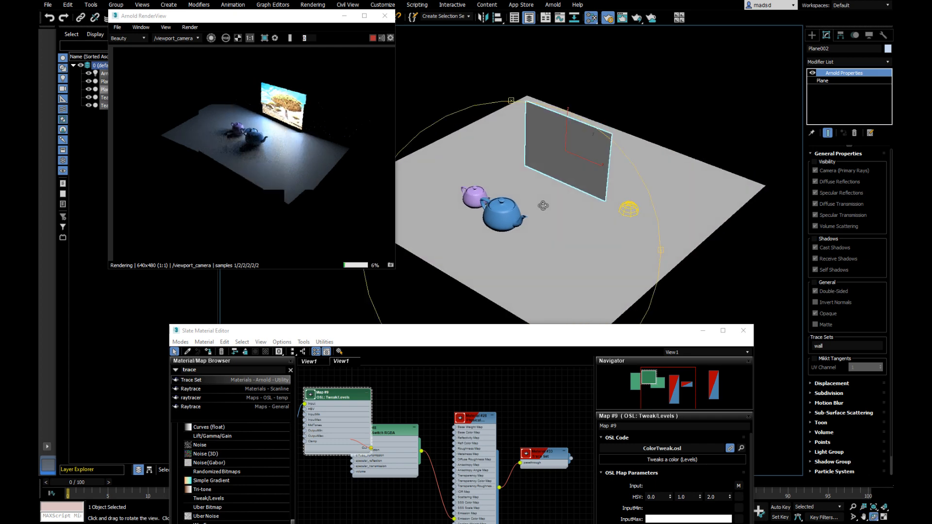